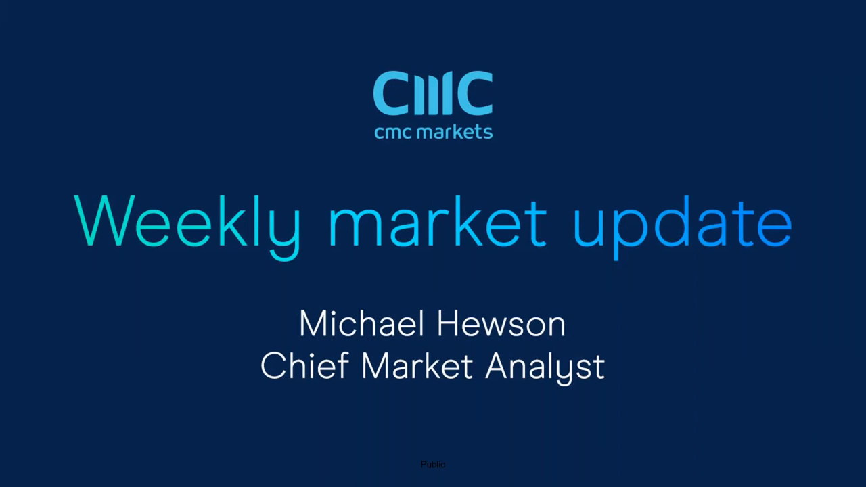
mouse_move(2, 52)
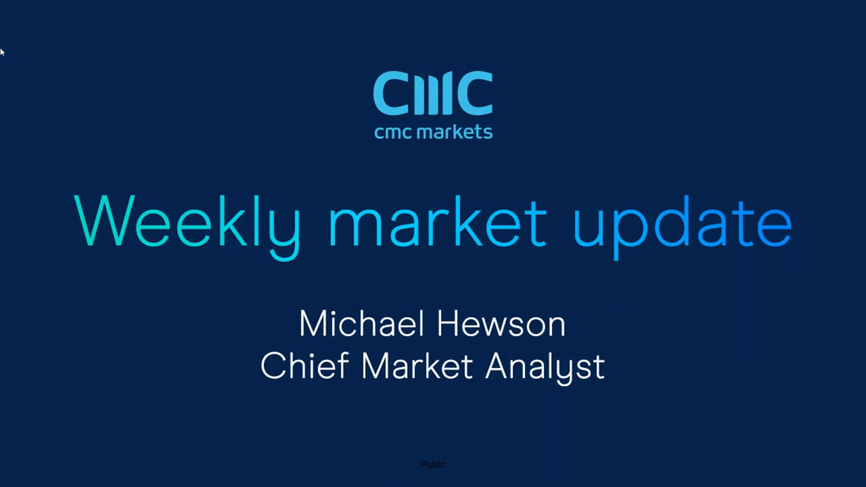
mouse_move(421, 159)
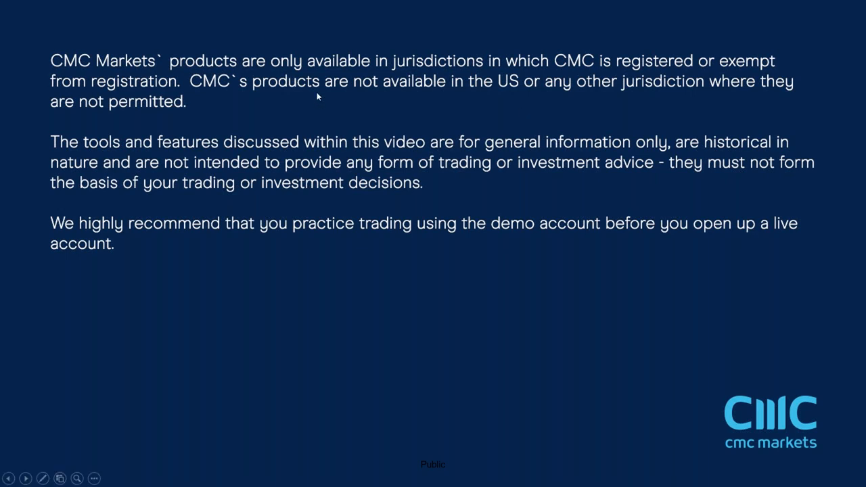
mouse_move(411, 246)
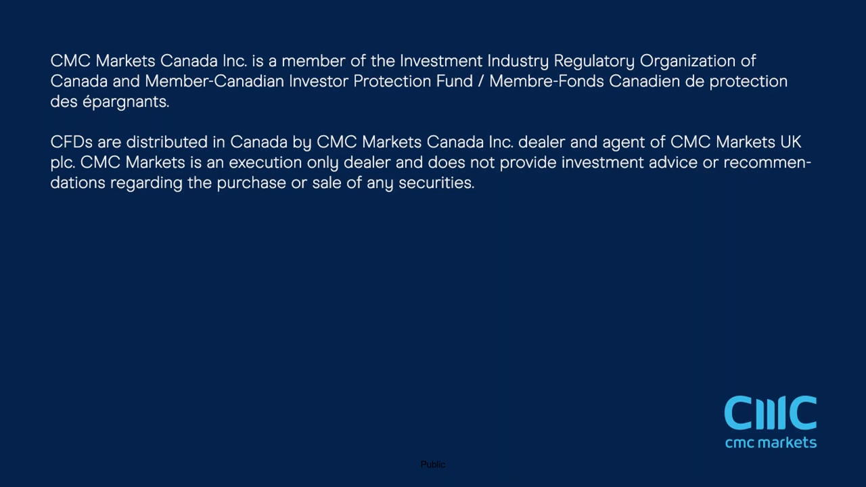
mouse_move(370, 202)
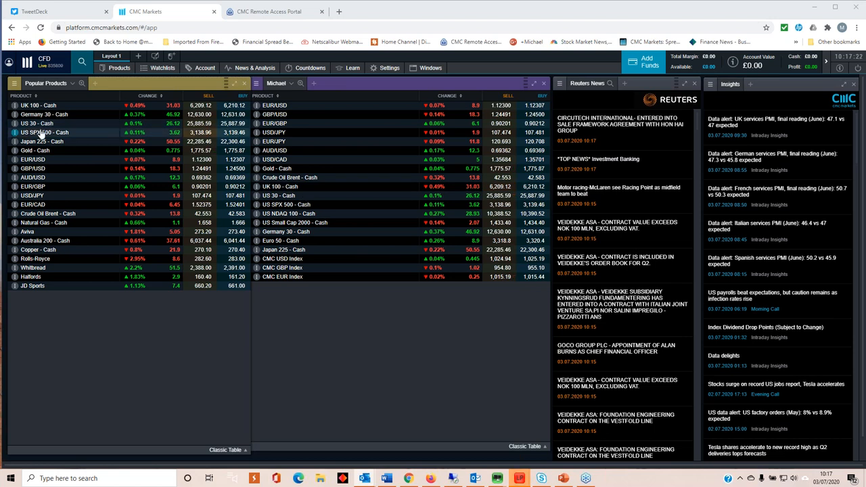
Switch to the CMC Markets platform browser tab showing the Popular Products table.
click(45, 131)
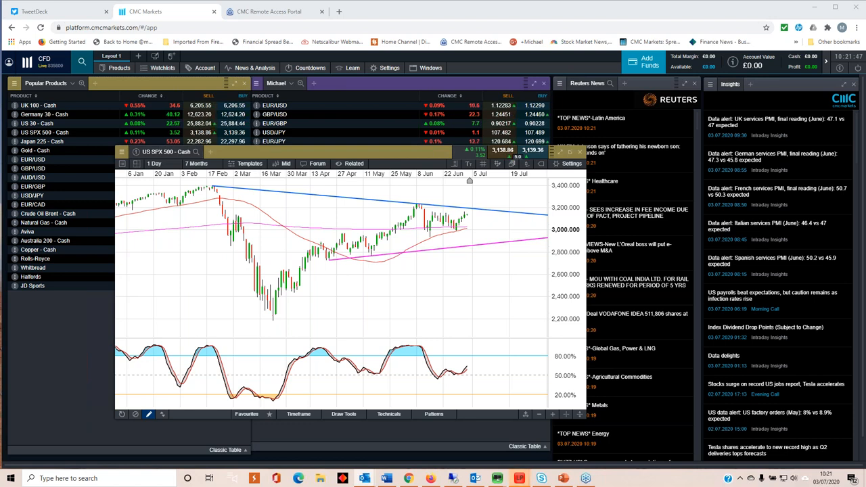
mouse_move(288, 258)
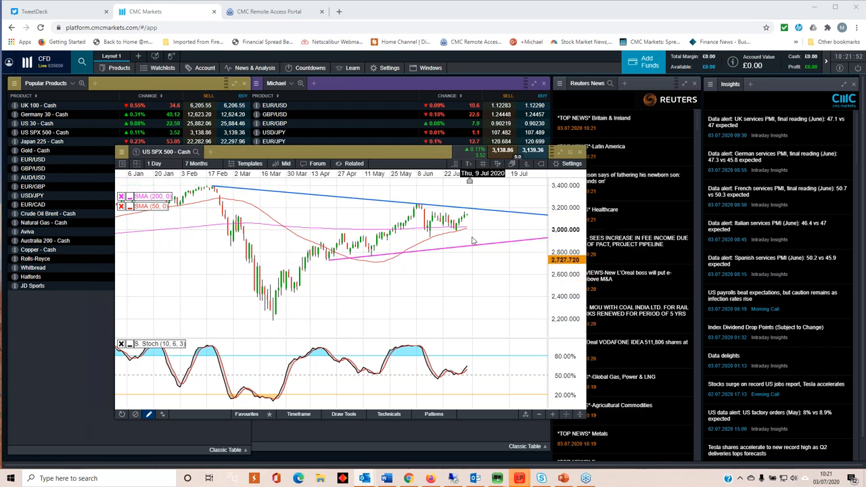
mouse_move(459, 241)
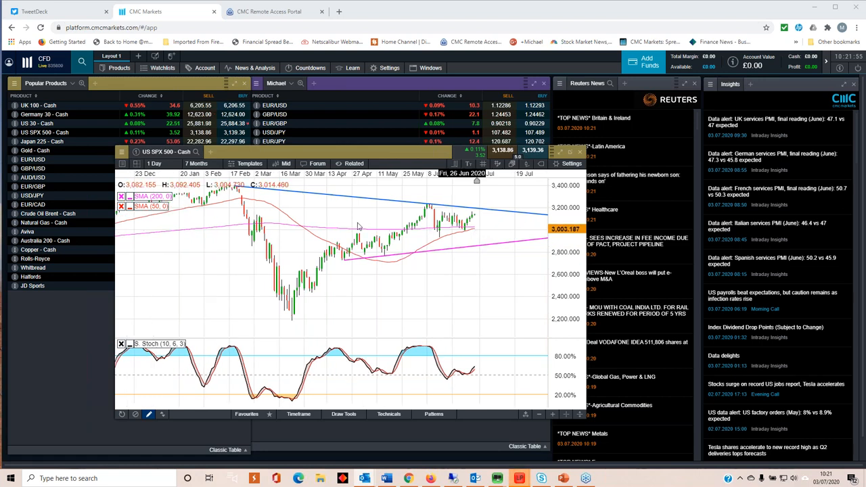
mouse_move(432, 207)
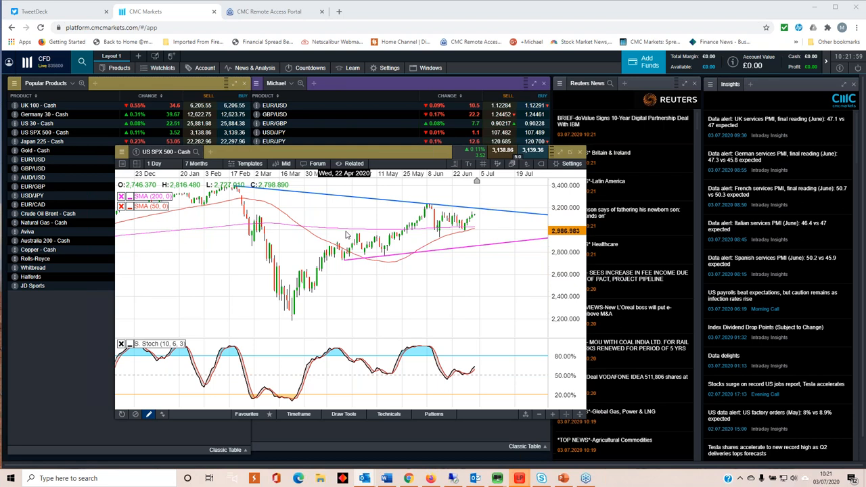
mouse_move(367, 234)
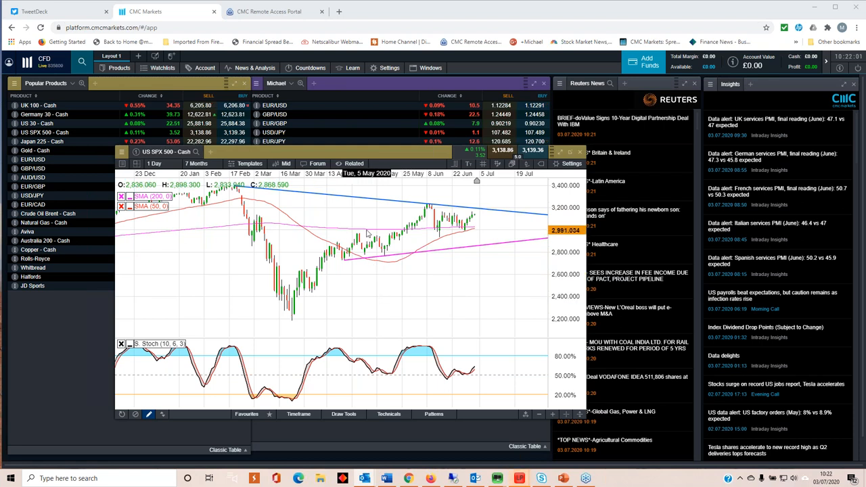
mouse_move(386, 240)
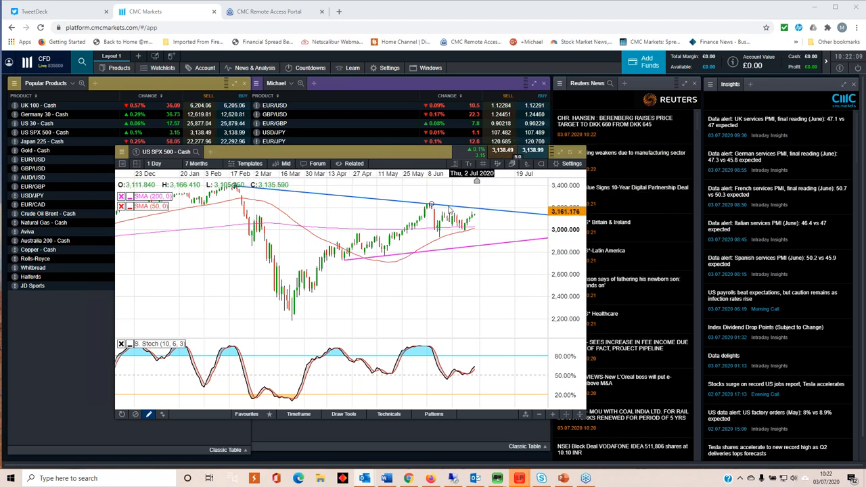
mouse_move(476, 215)
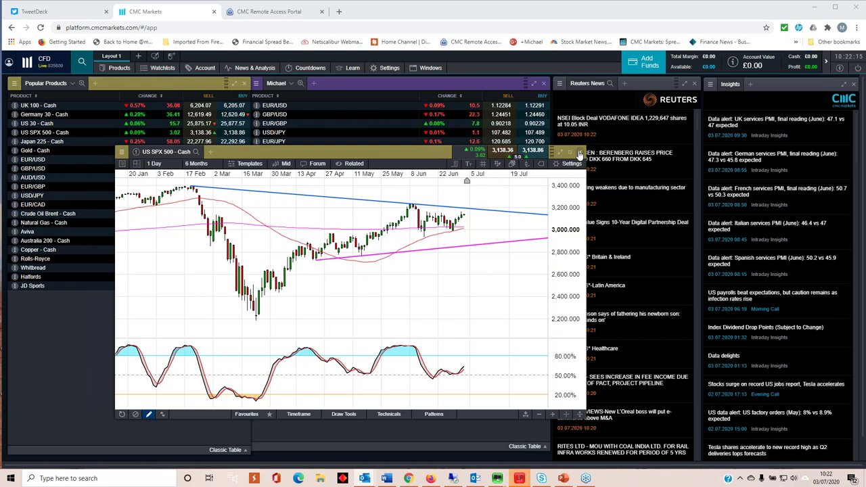
Load the Germany 30 - Cash chart and change its timeframe to 6 Months.
click(44, 113)
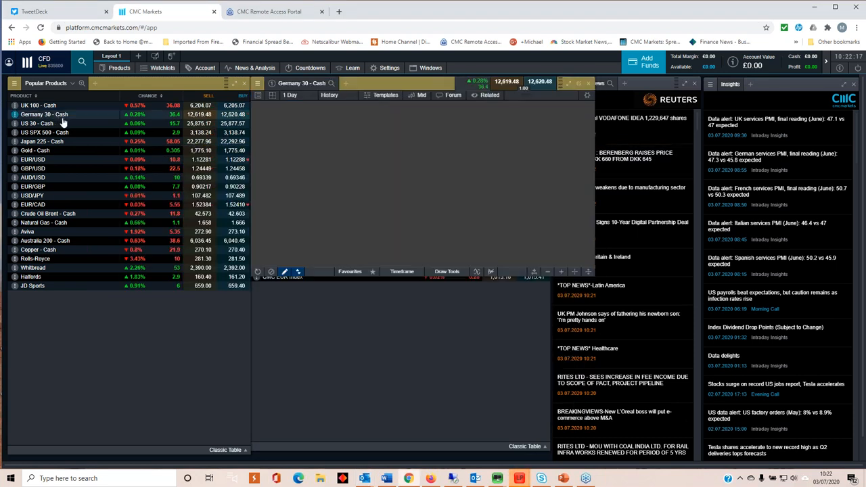
click(332, 94)
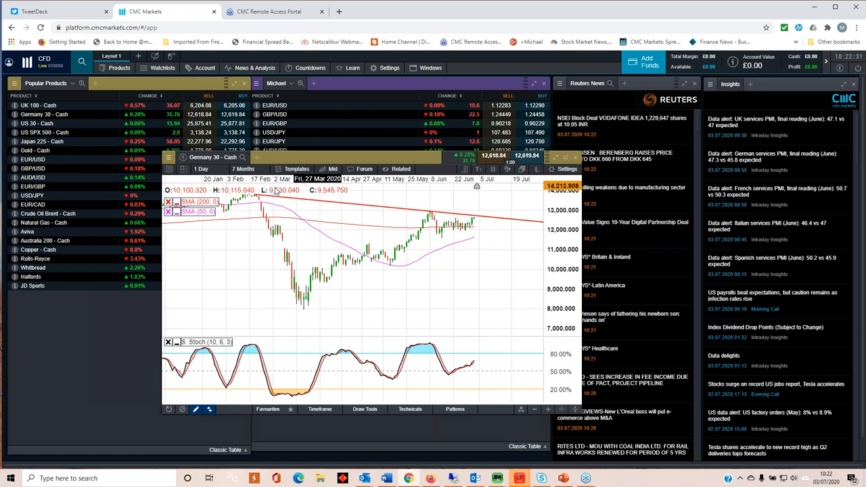
mouse_move(438, 237)
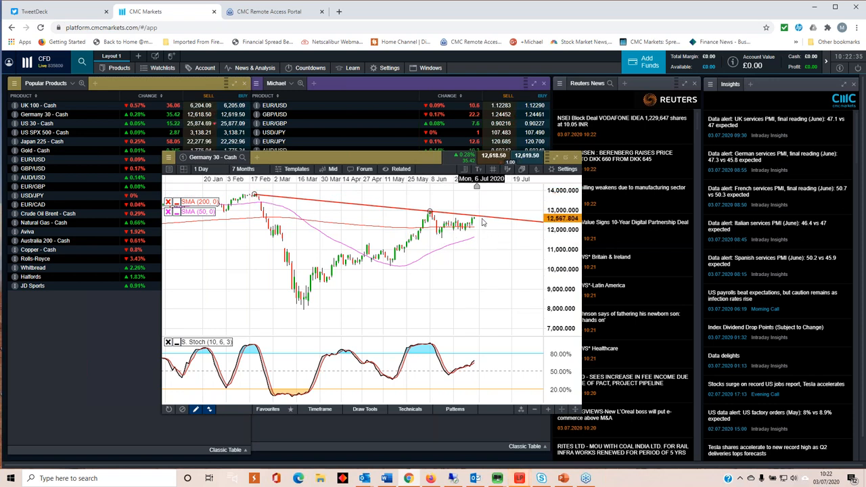
mouse_move(427, 230)
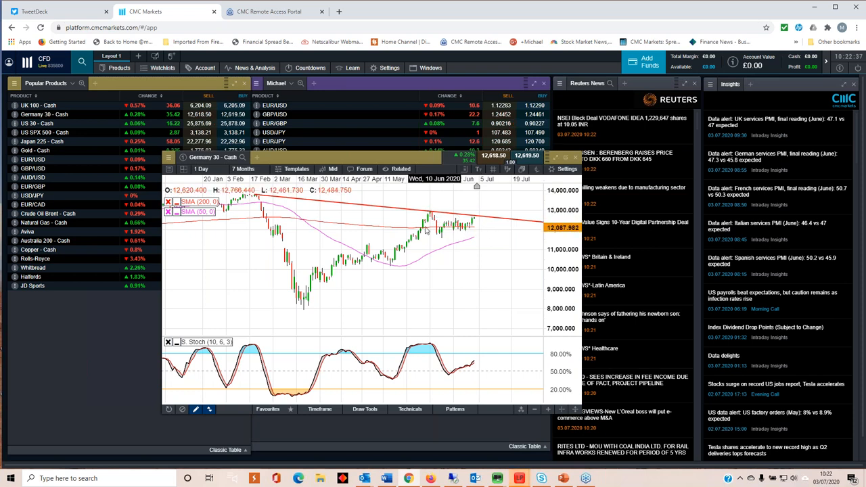
mouse_move(474, 232)
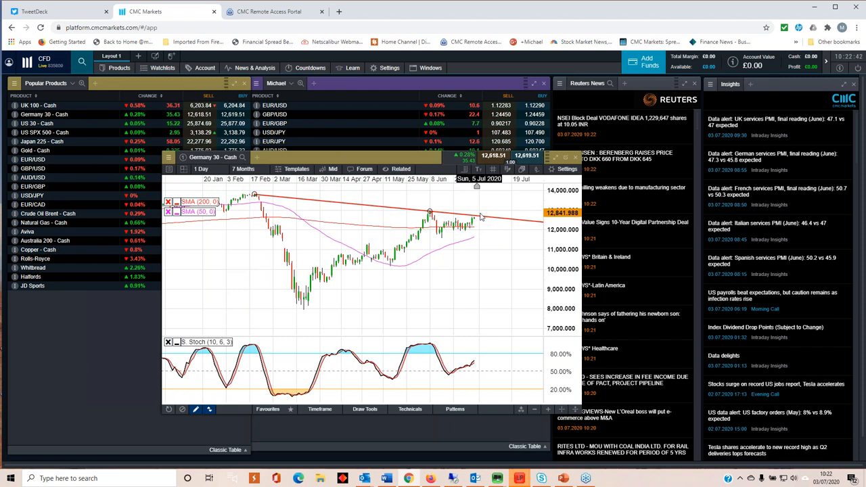
mouse_move(482, 224)
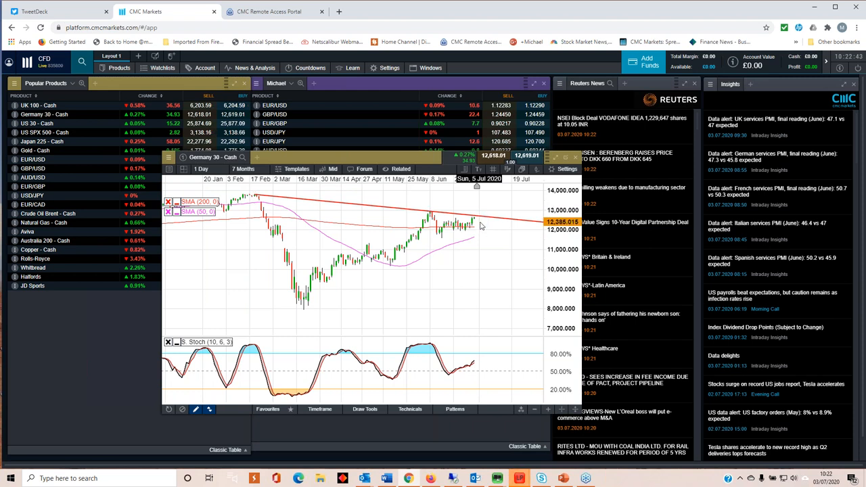
mouse_move(430, 211)
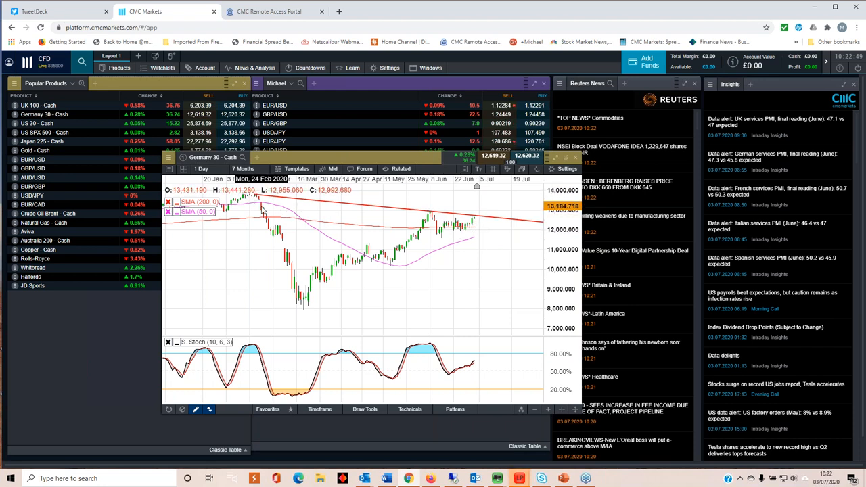
mouse_move(474, 255)
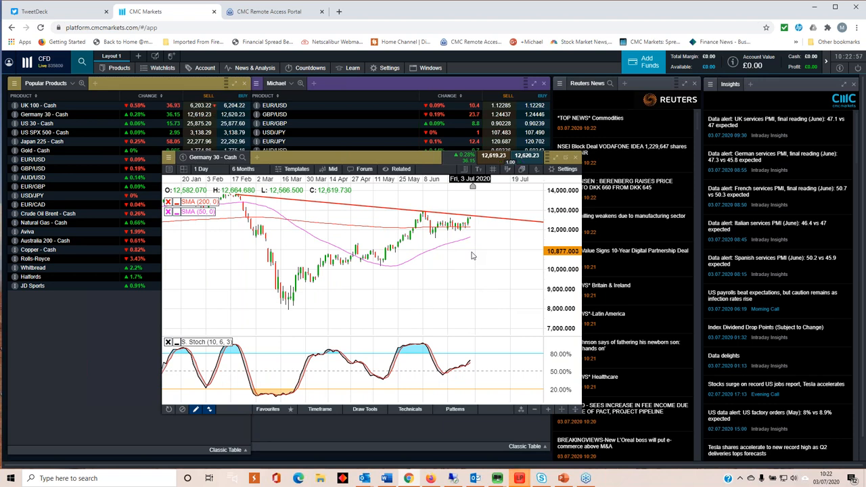
mouse_move(462, 254)
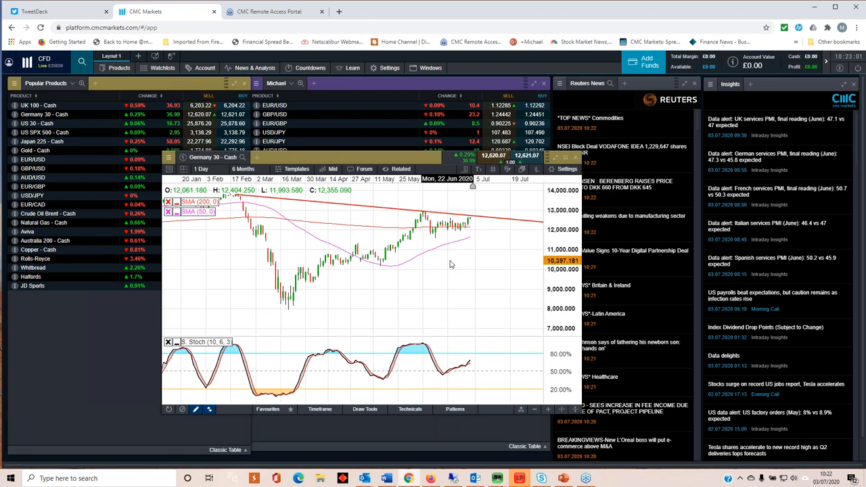
mouse_move(440, 269)
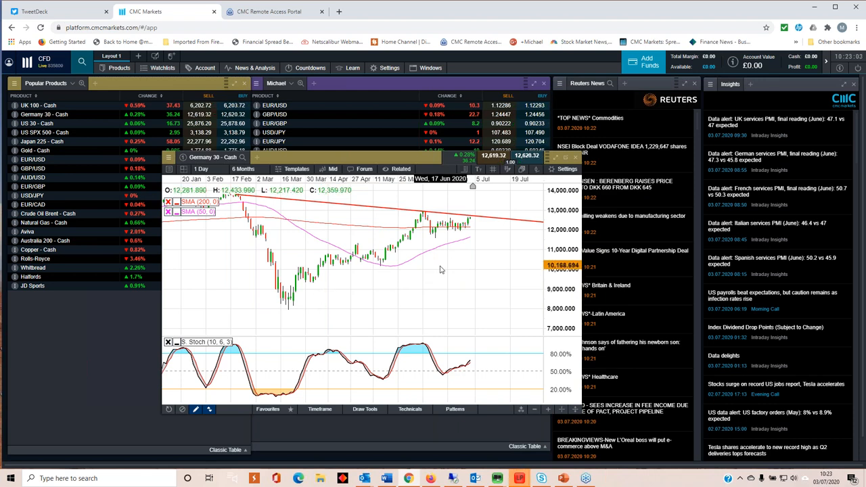
mouse_move(370, 272)
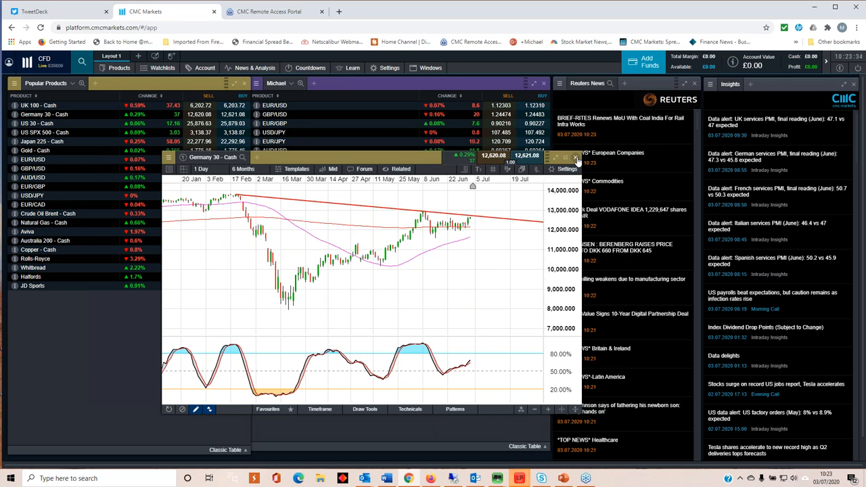
Load the UK 100 - Cash chart and select its pink trendline.
click(575, 158)
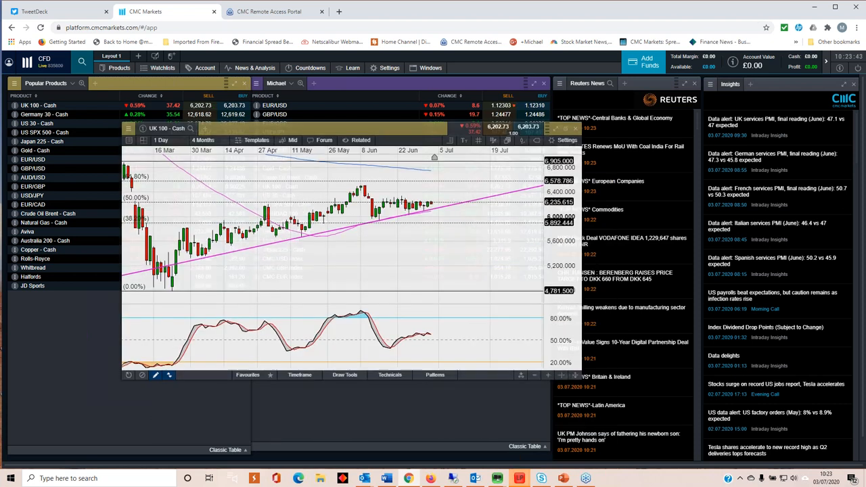
click(204, 140)
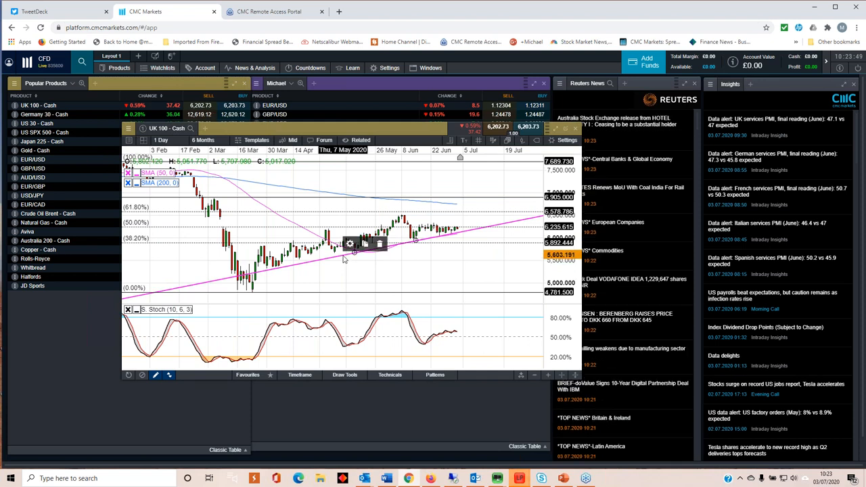
Untick Extend Left in the pink trendline's settings, apply, and reopen its settings.
click(350, 244)
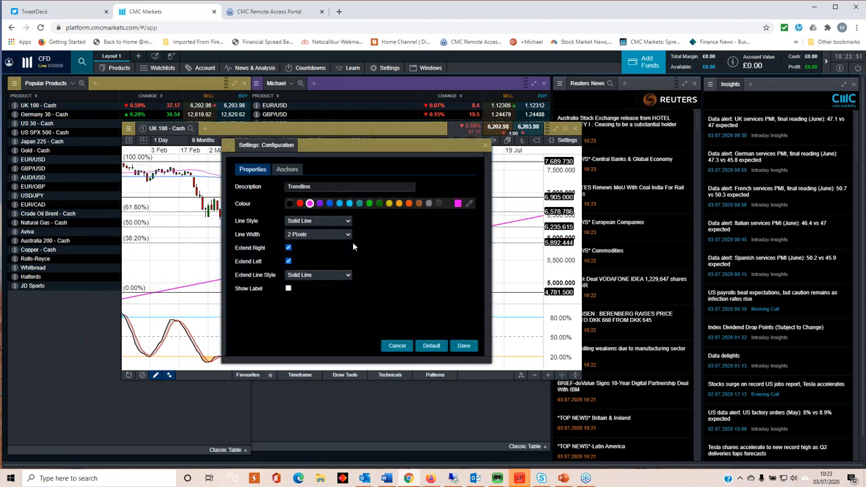
click(288, 261)
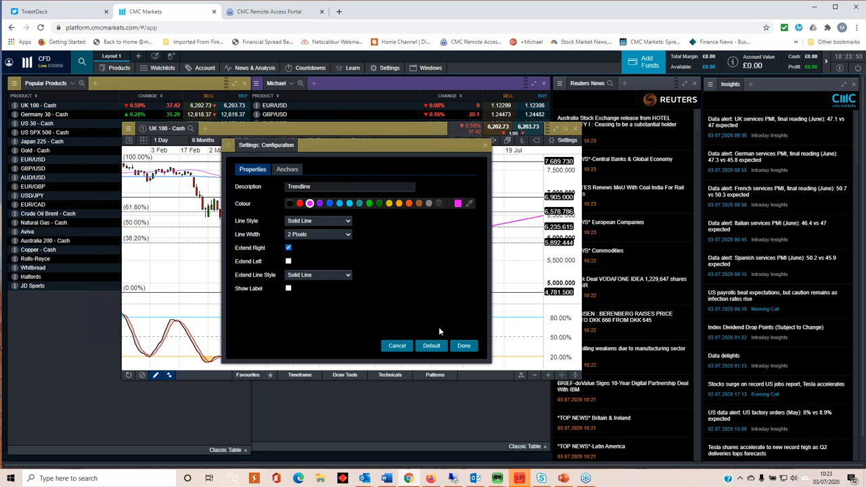
click(463, 344)
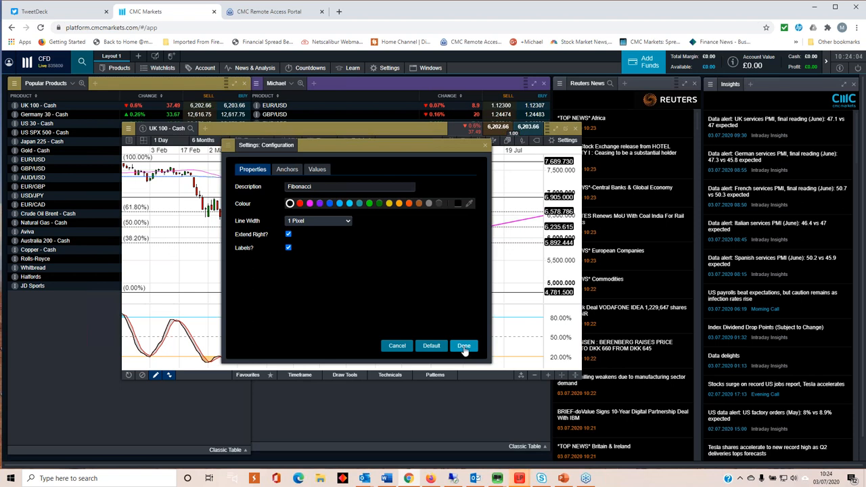
click(463, 346)
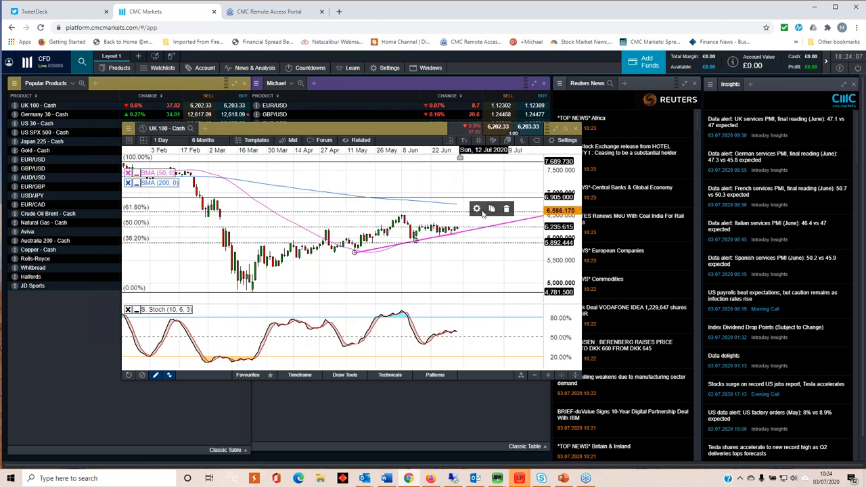
click(477, 208)
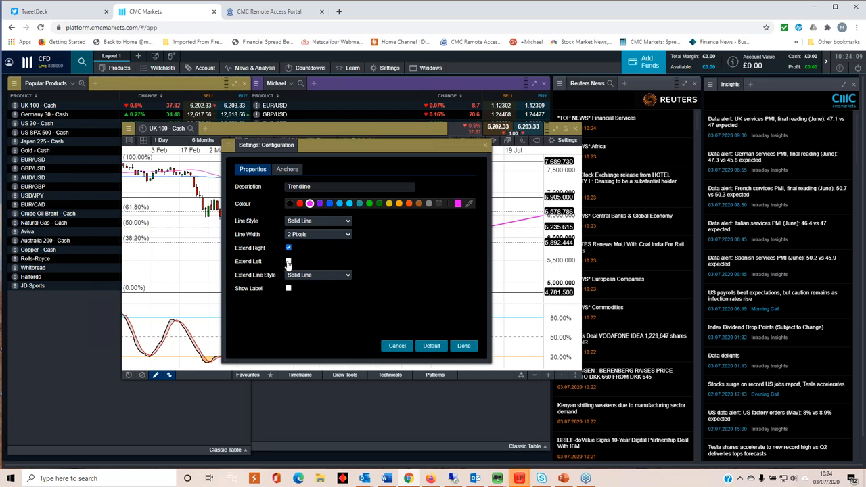
click(463, 345)
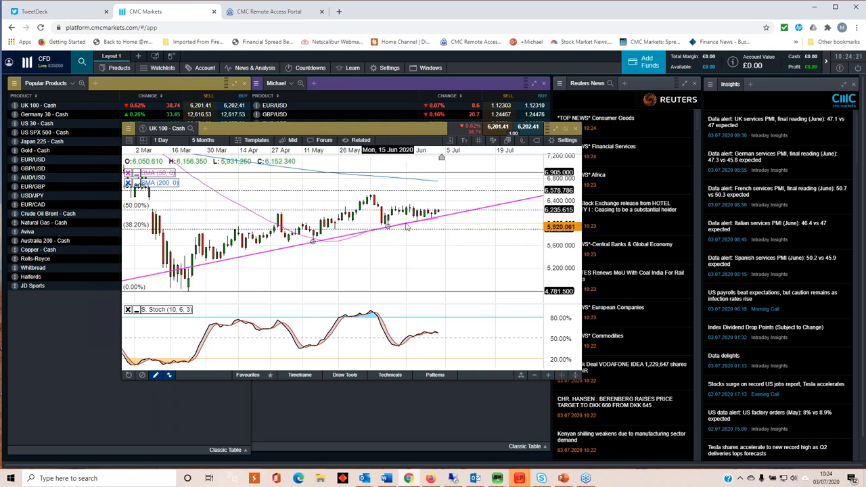
mouse_move(415, 239)
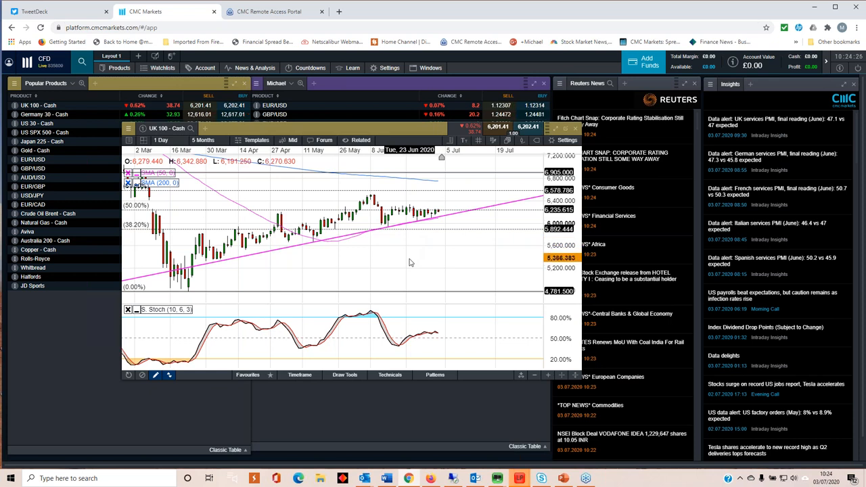
mouse_move(451, 218)
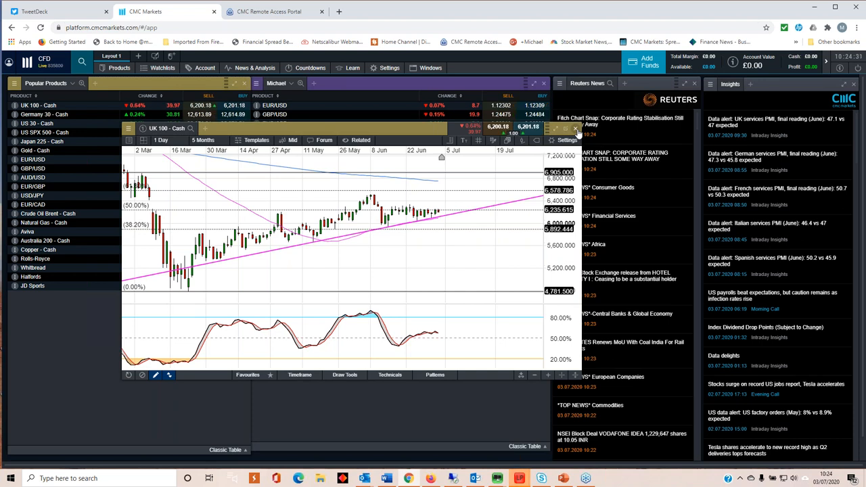
Close the UK 100 chart window.
click(576, 128)
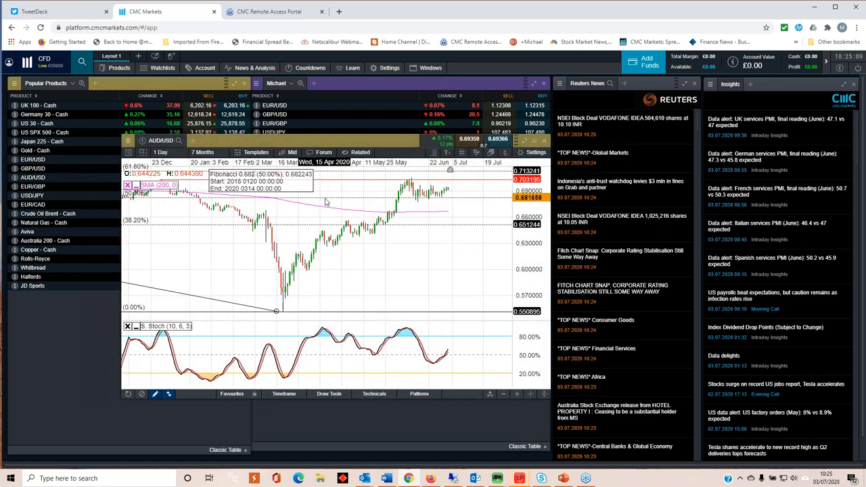
click(202, 151)
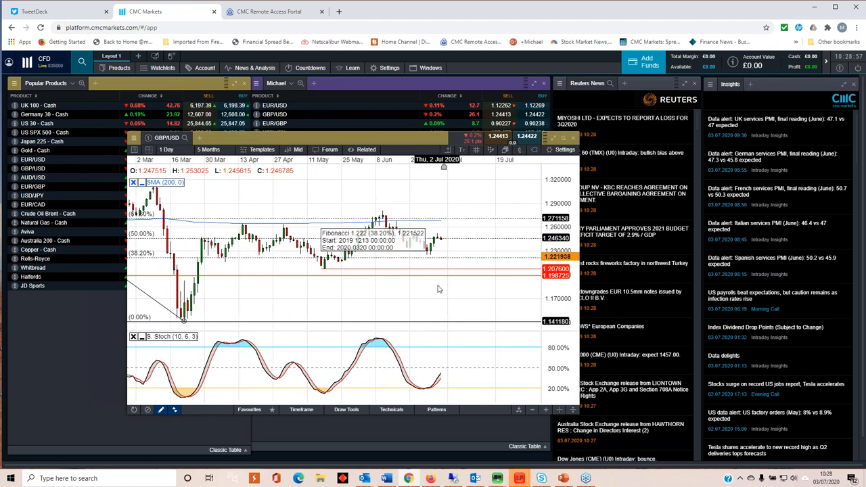
mouse_move(372, 203)
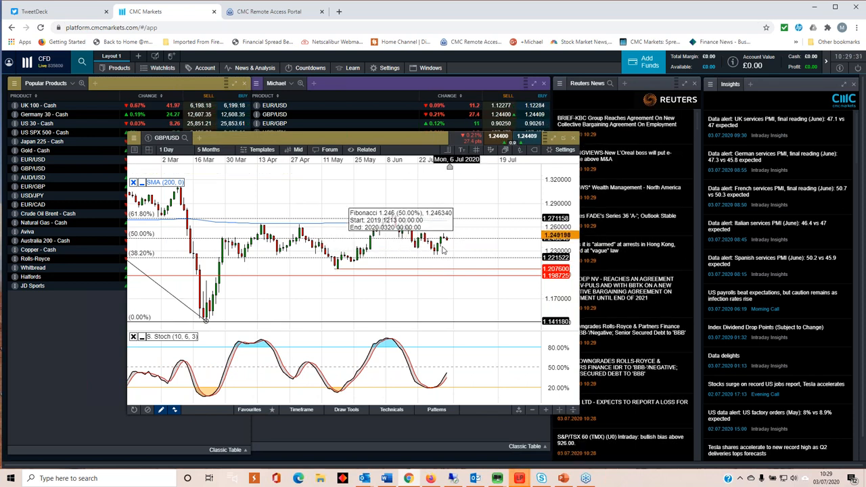
mouse_move(440, 255)
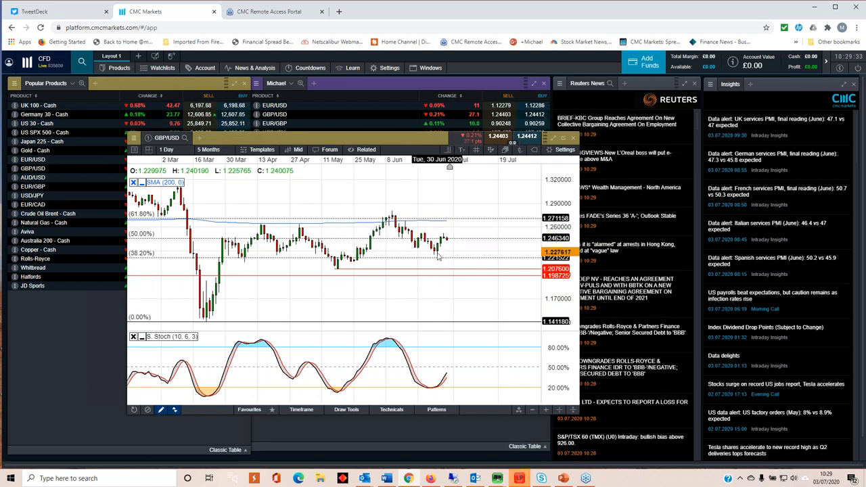
mouse_move(436, 254)
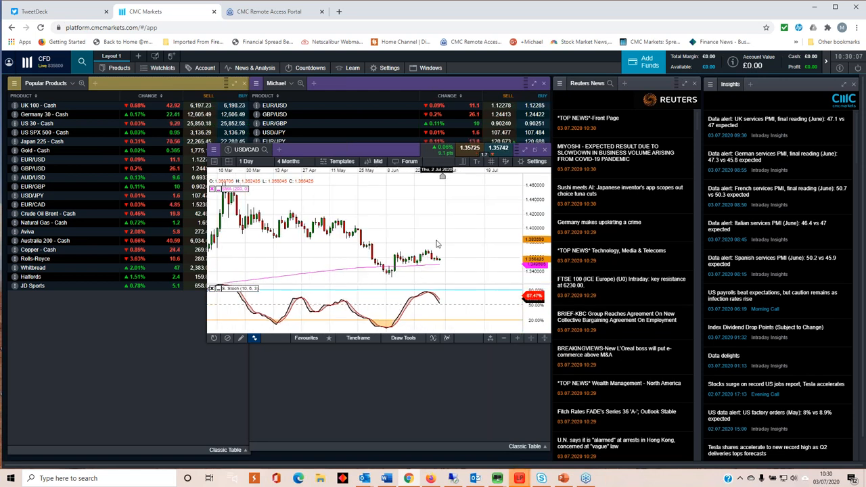
Open the USD/CAD daily chart from the Popular Products watchlist.
click(288, 160)
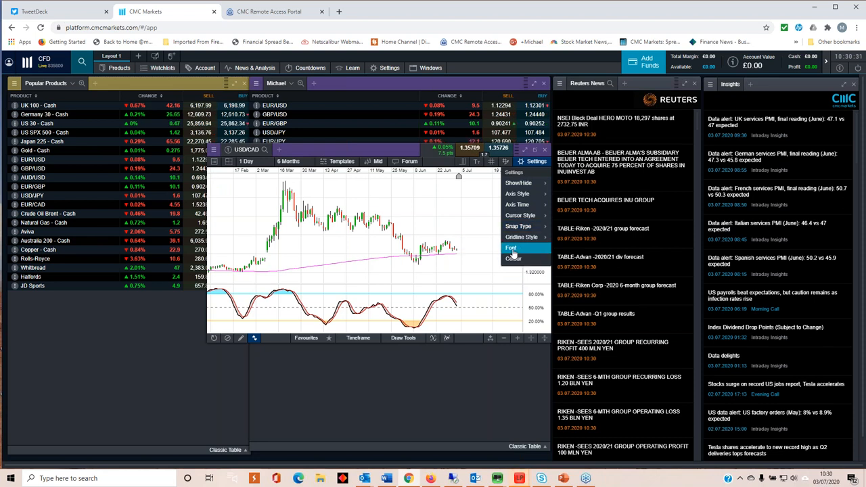
Set the USD/CAD chart's font profile to Medium Fonts.
click(511, 247)
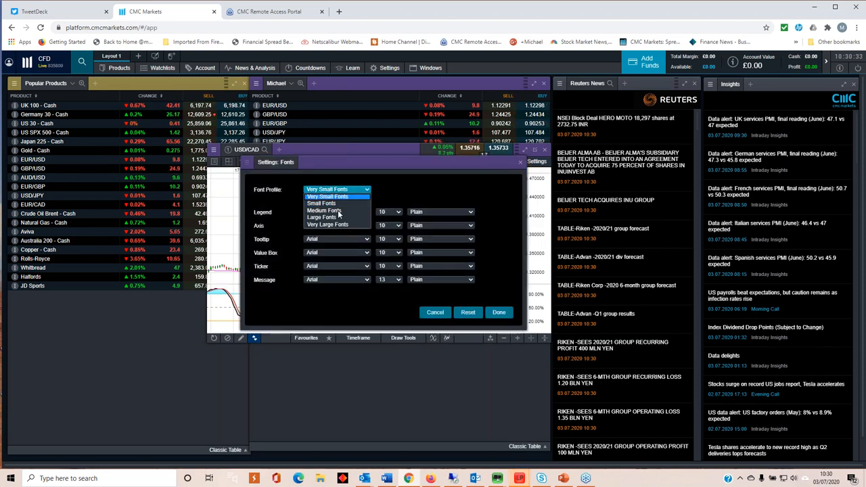
click(327, 210)
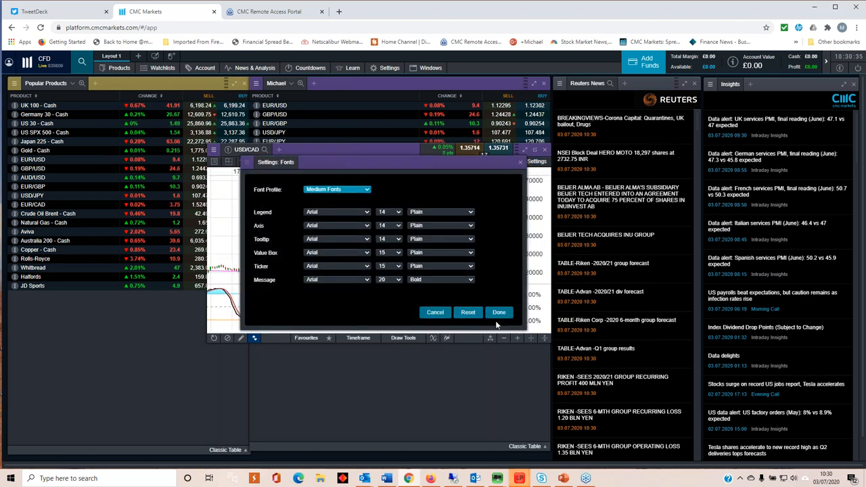
click(498, 311)
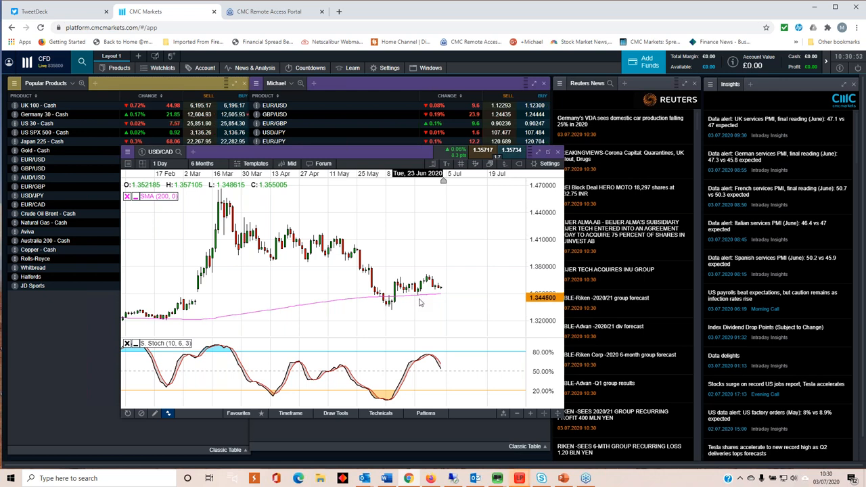
mouse_move(453, 295)
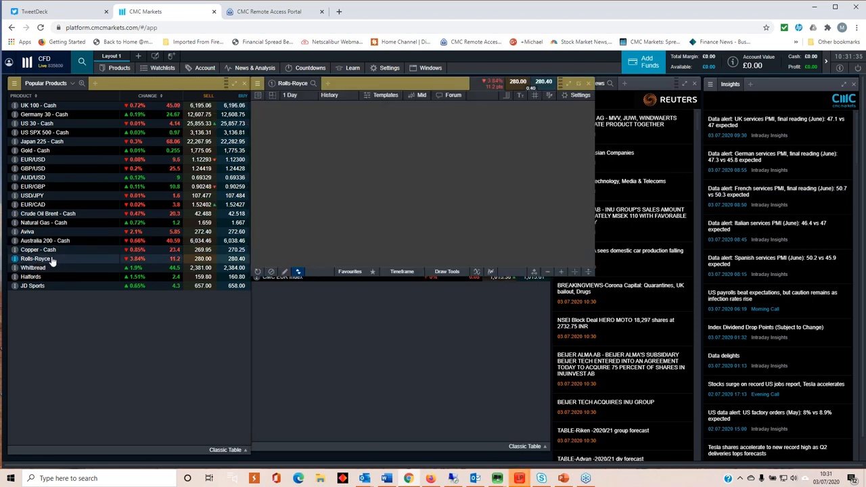
click(36, 258)
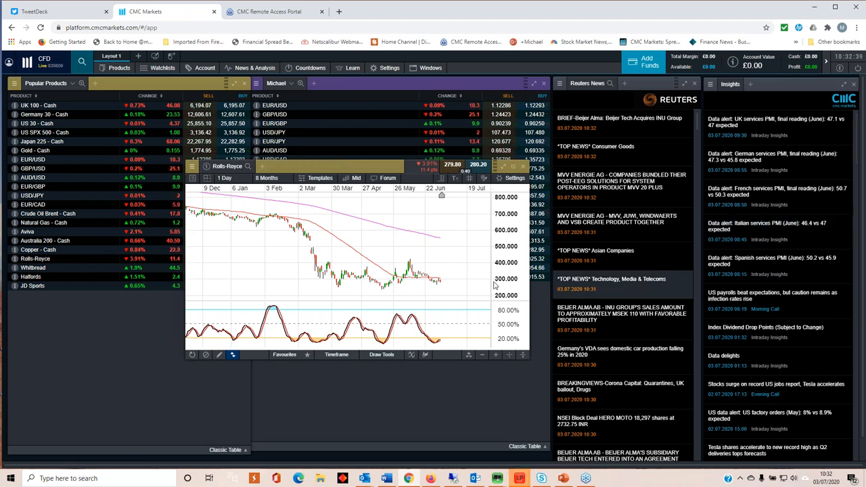
mouse_move(399, 245)
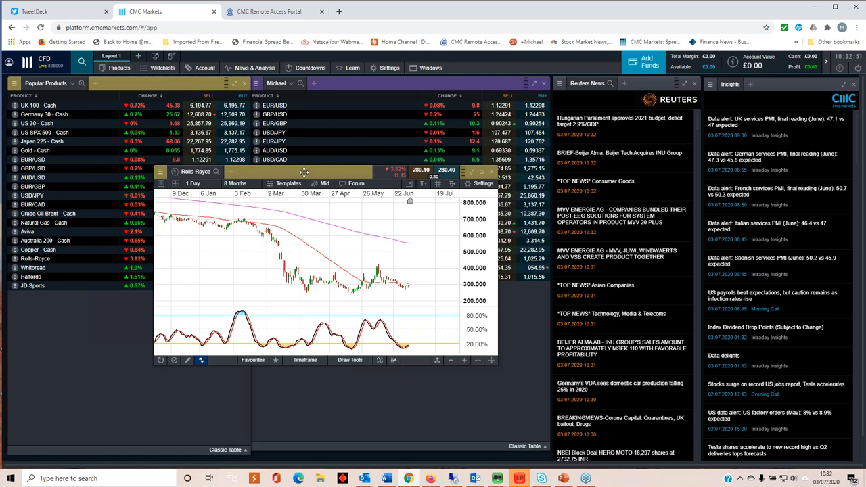
mouse_move(399, 237)
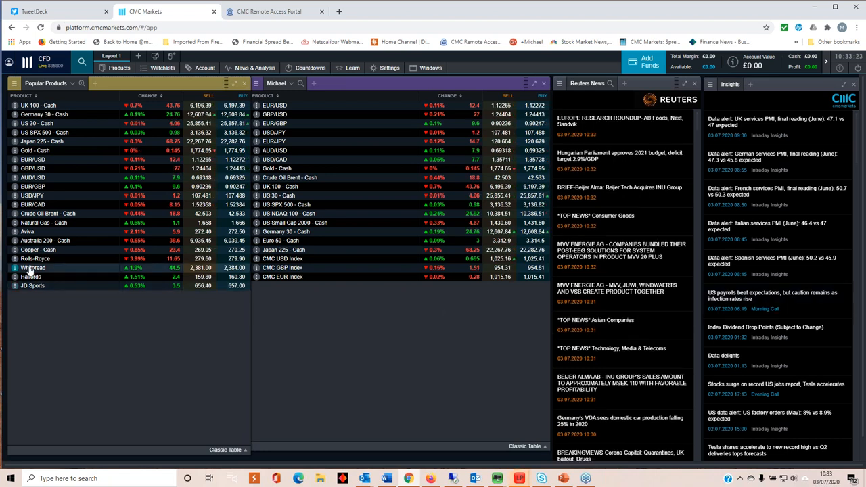
click(32, 267)
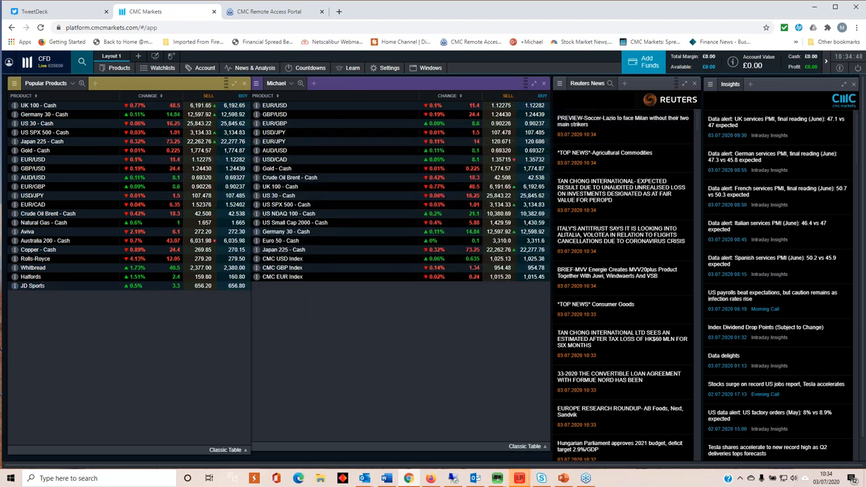
Open the Halfords chart from Popular Products and bring its window into focus.
click(30, 277)
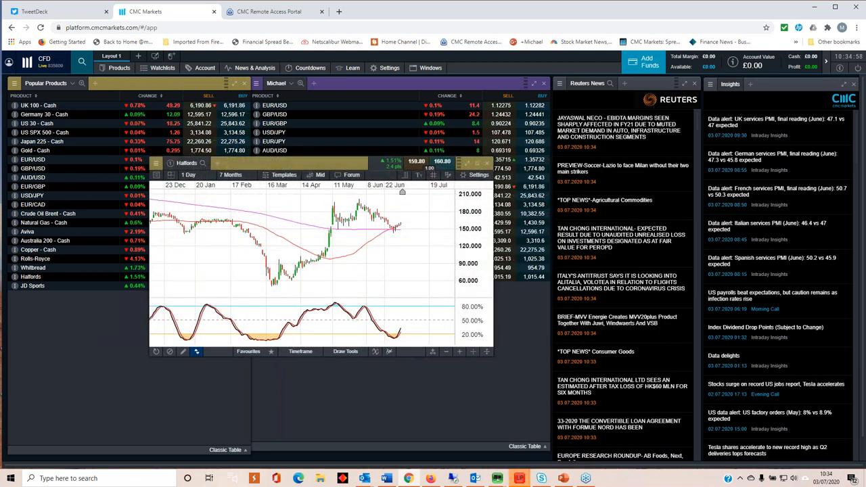
click(230, 175)
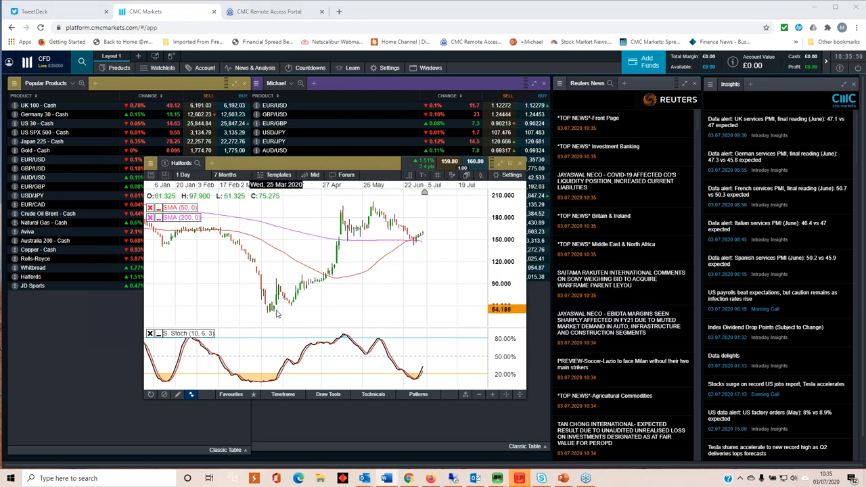
mouse_move(418, 234)
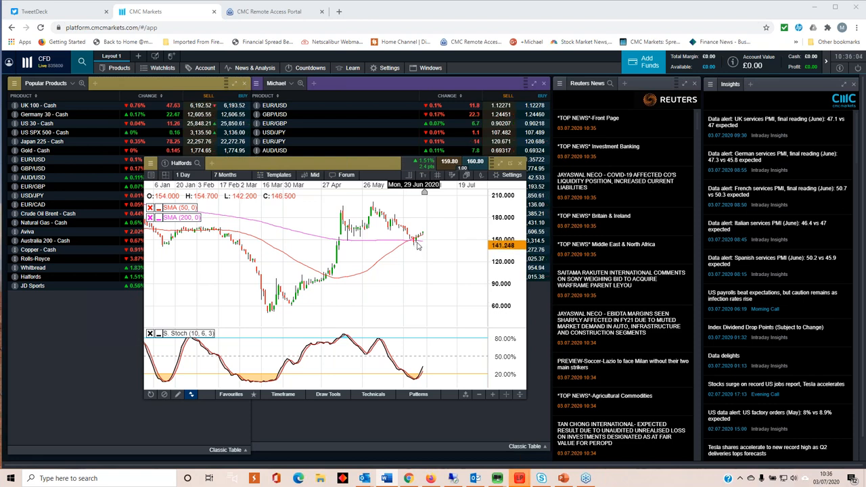
mouse_move(389, 232)
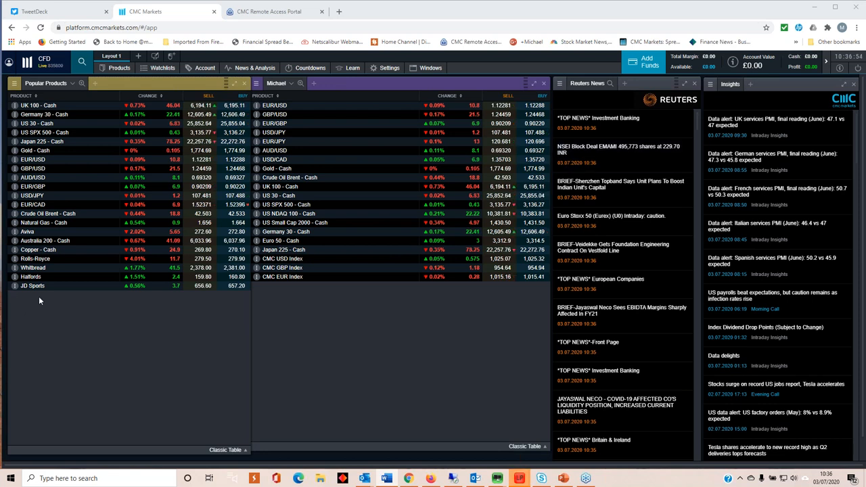
click(32, 286)
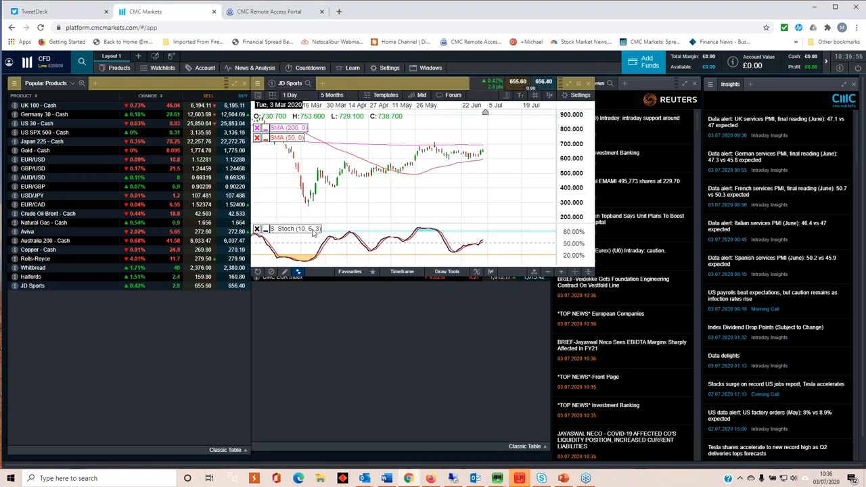
click(332, 94)
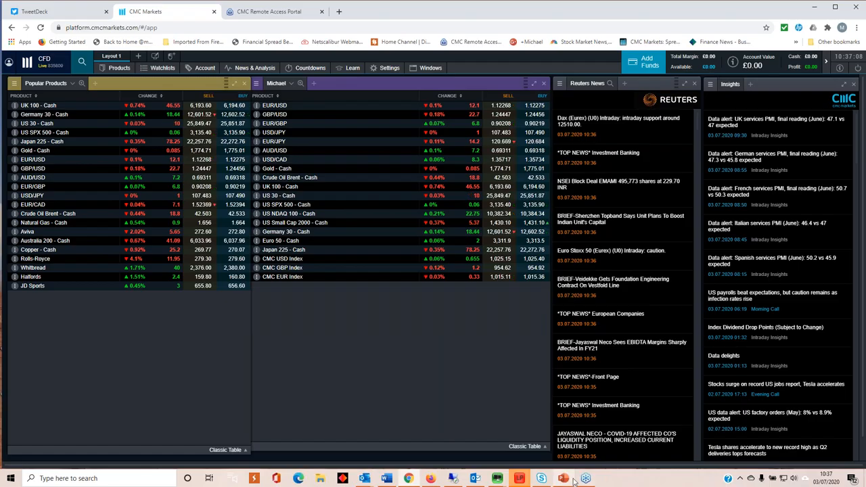
Return to PowerPoint and start the slide show full screen, swapping out presenter view.
click(562, 478)
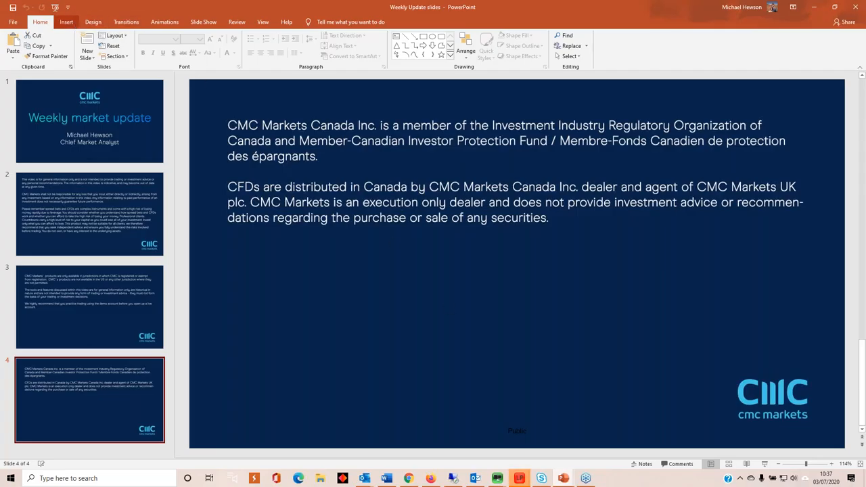
click(146, 14)
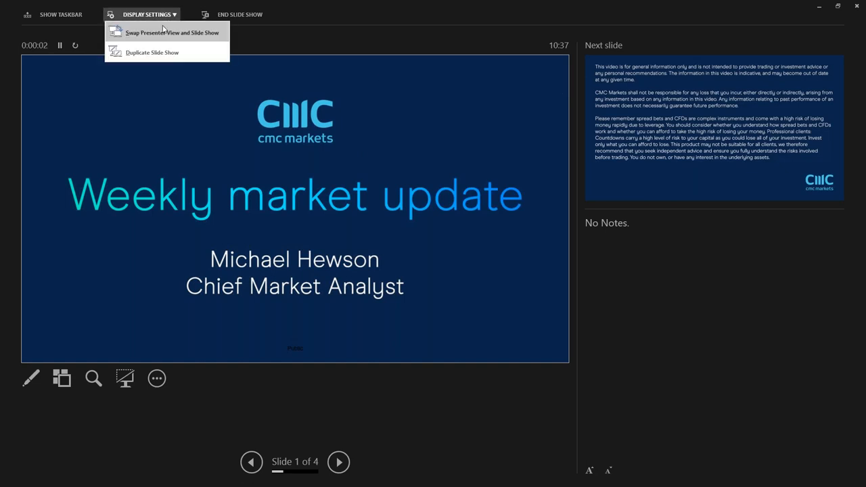
click(174, 33)
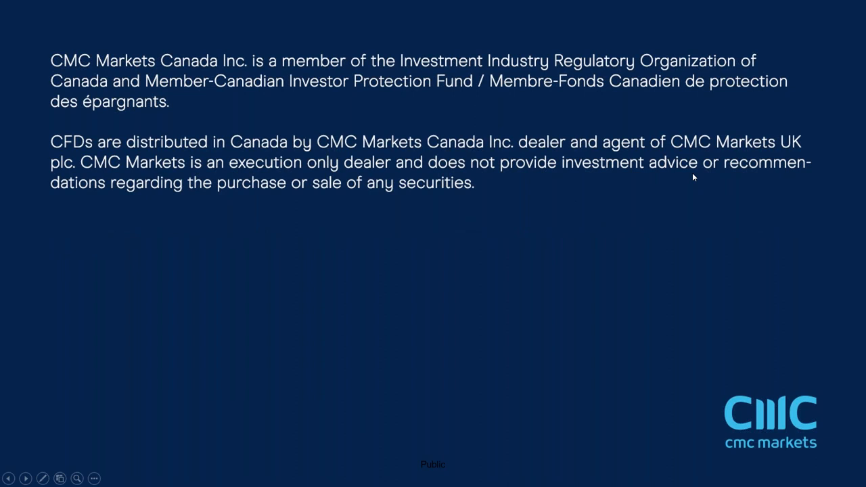
mouse_move(518, 272)
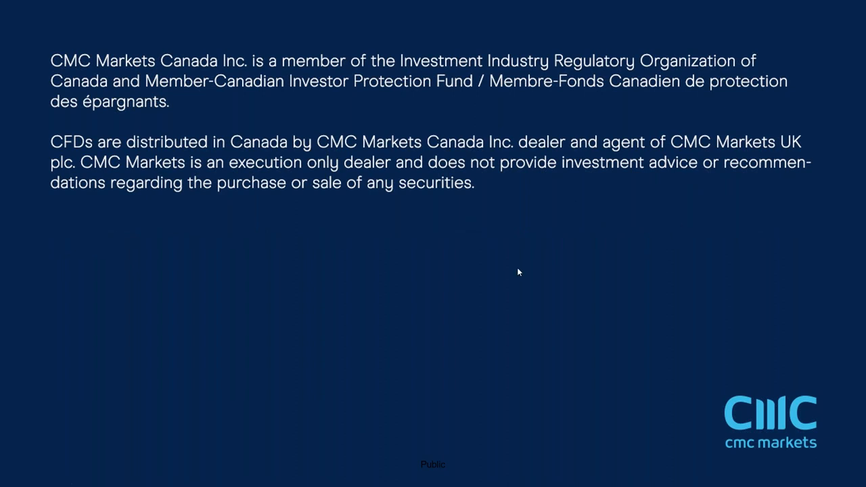